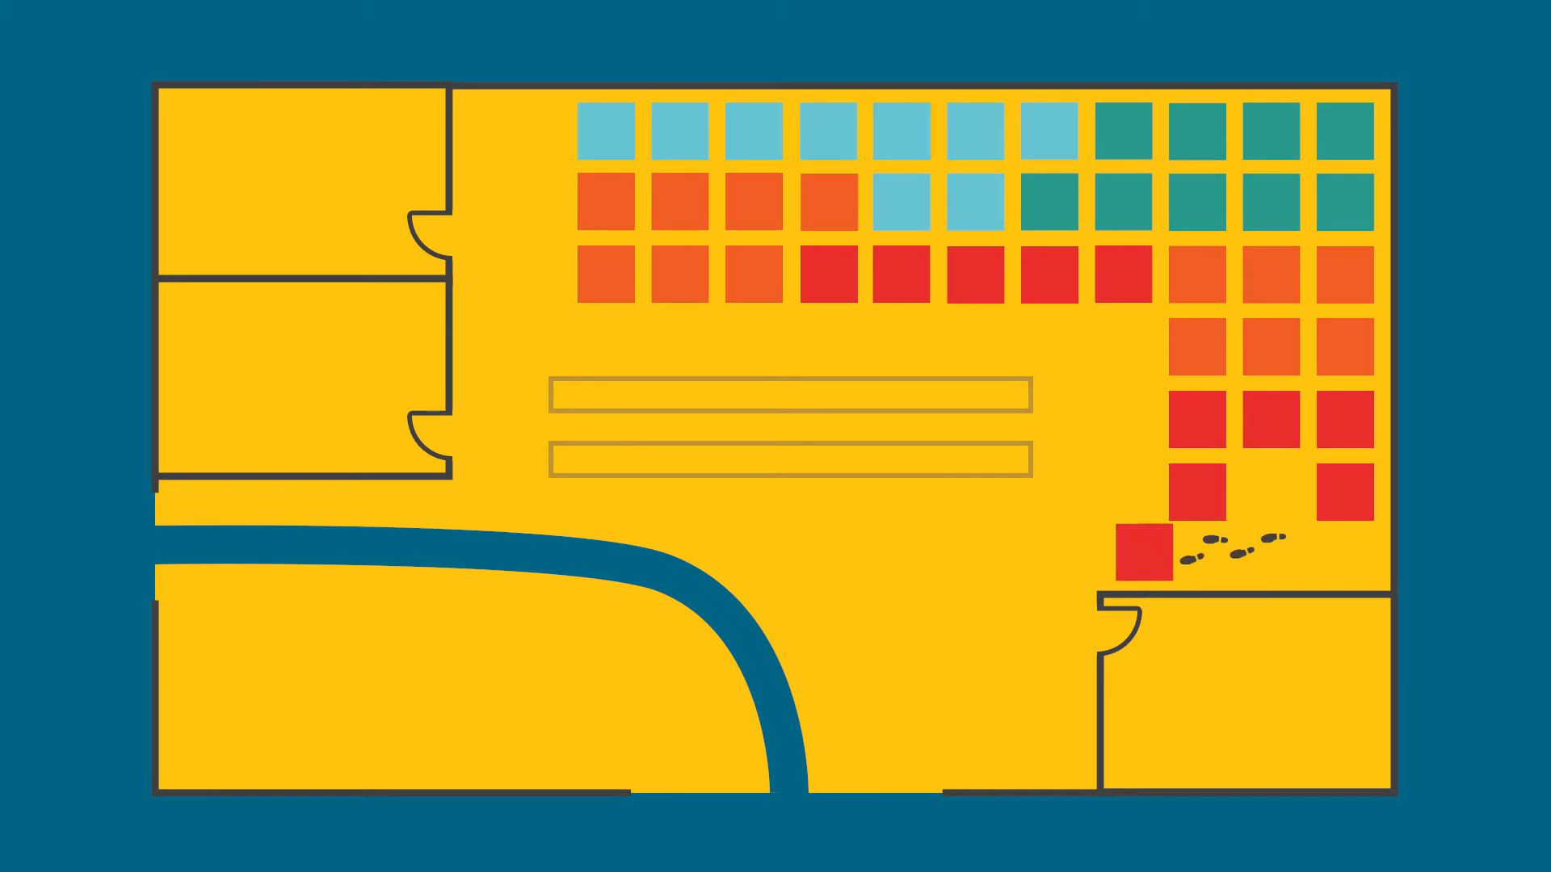
Step: Drag the red box from its storage slot along the footstep trail to the bottom exit
left_click_drag(1133, 549, 885, 727)
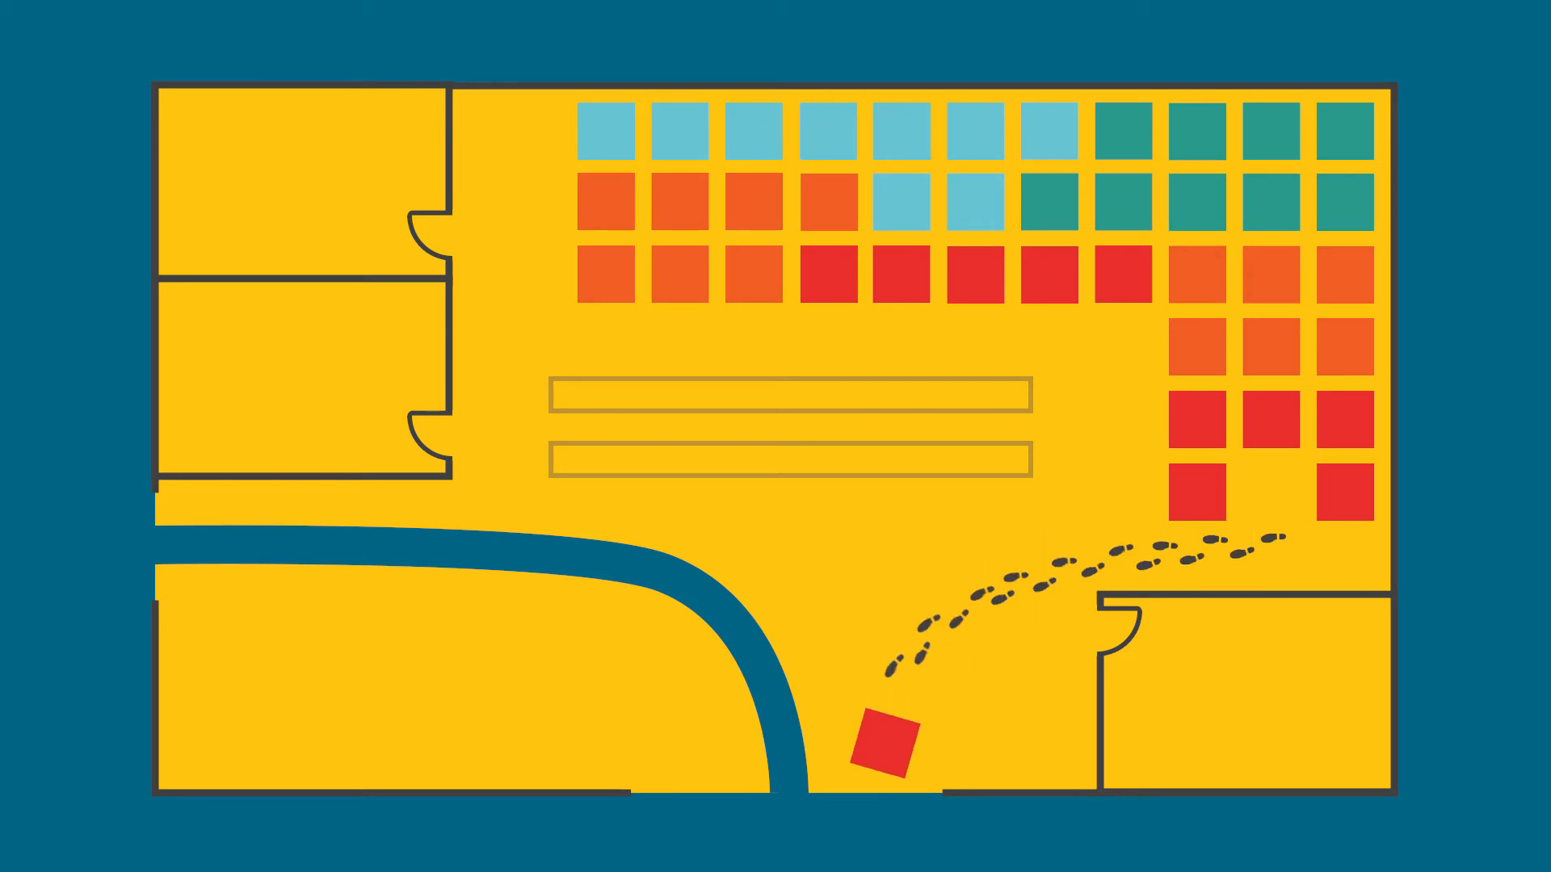